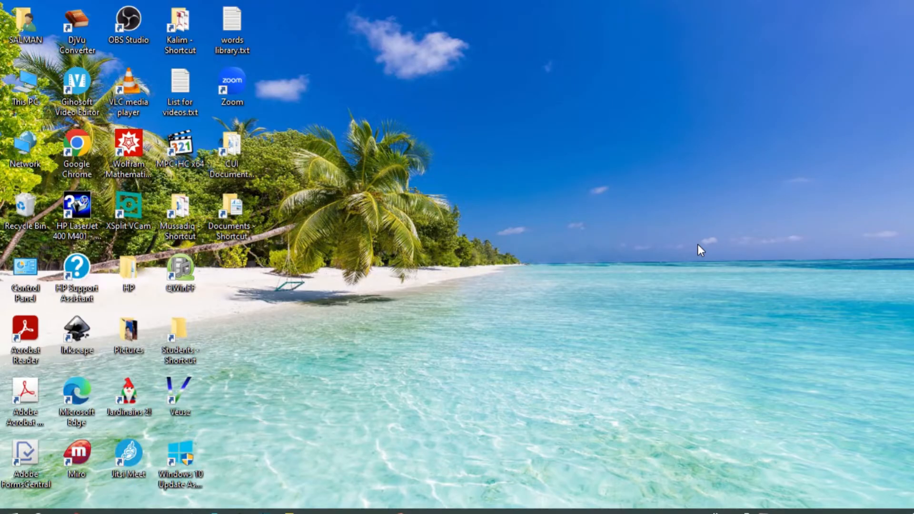
pyautogui.moveTo(371, 397)
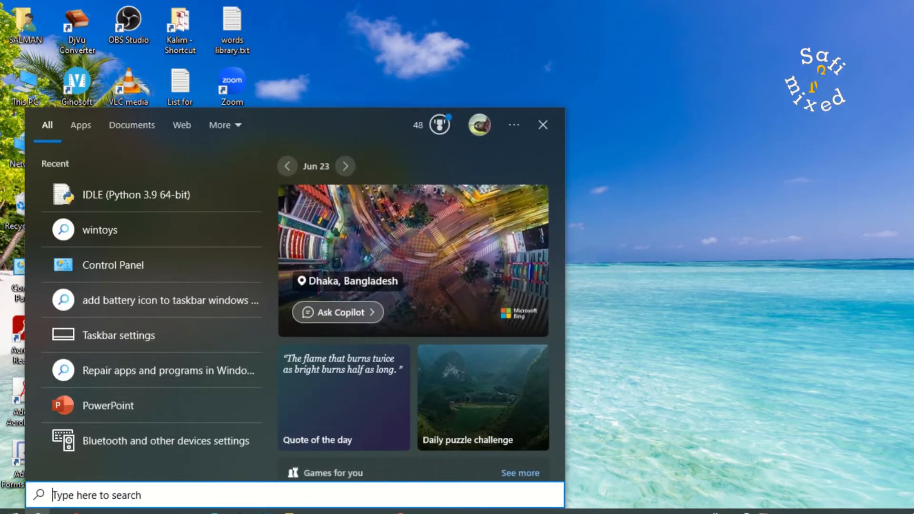
# - Open Control Panel from its desktop icon and view by Large icons, then Category
pyautogui.write('control Panel')
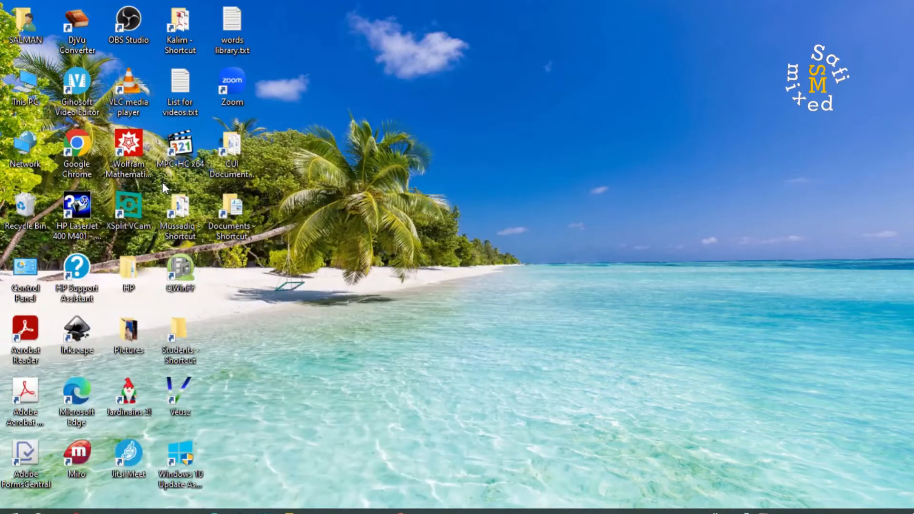
pyautogui.doubleClick(21, 267)
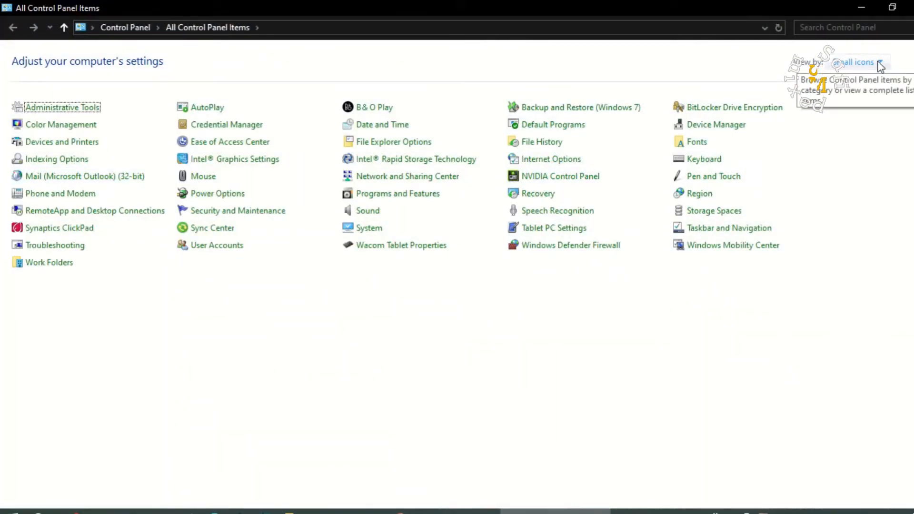
pyautogui.click(879, 62)
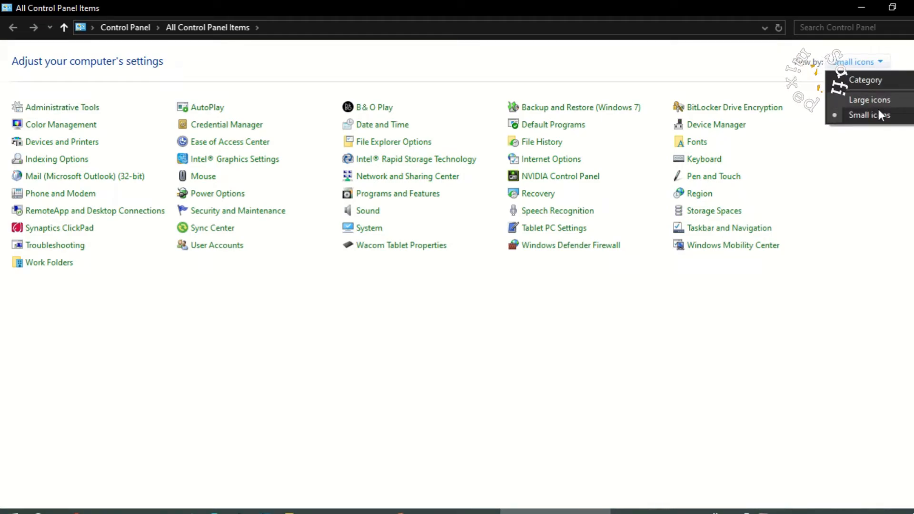
pyautogui.click(868, 99)
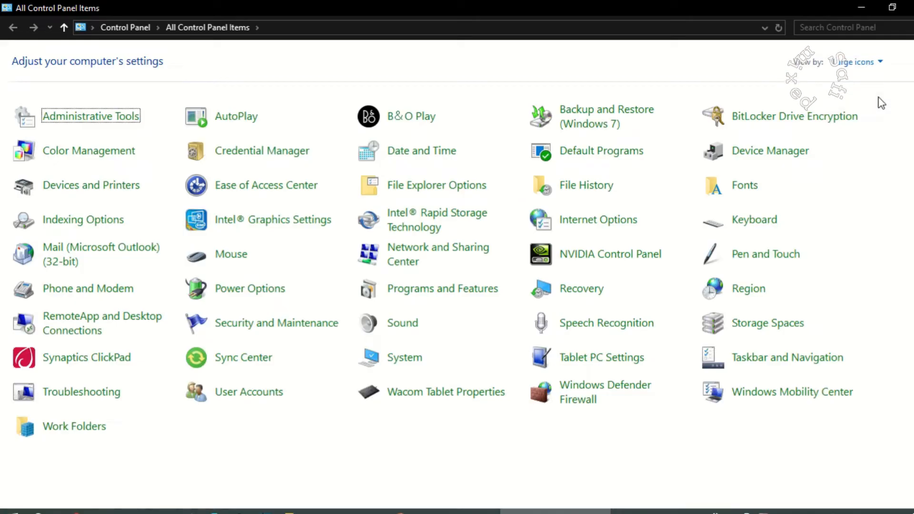
pyautogui.moveTo(881, 72)
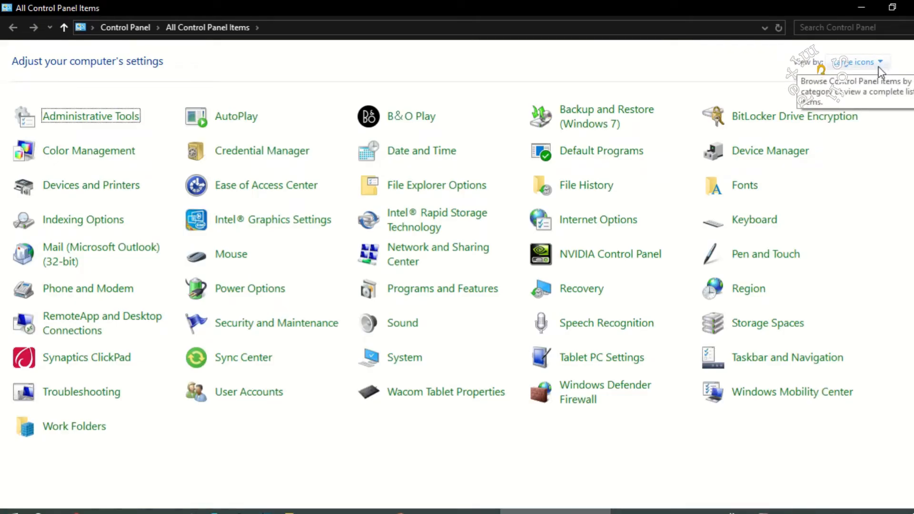
pyautogui.click(882, 62)
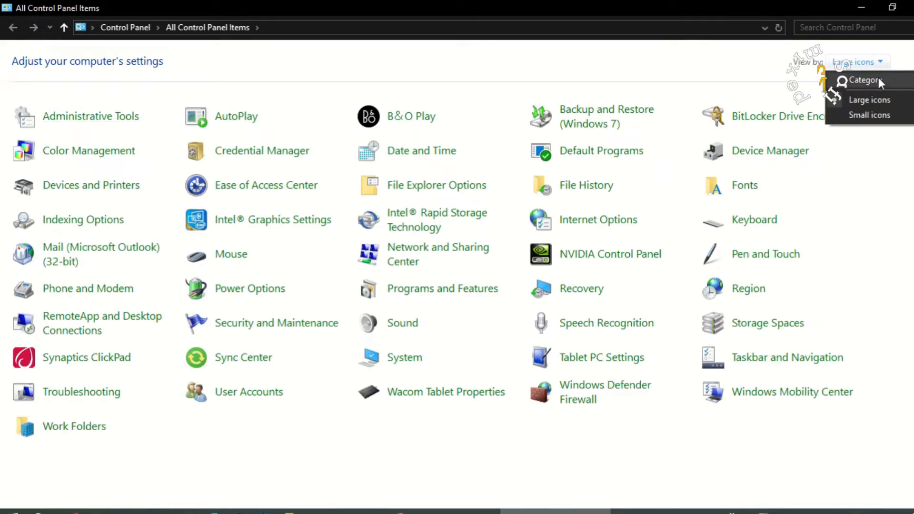
pyautogui.click(865, 80)
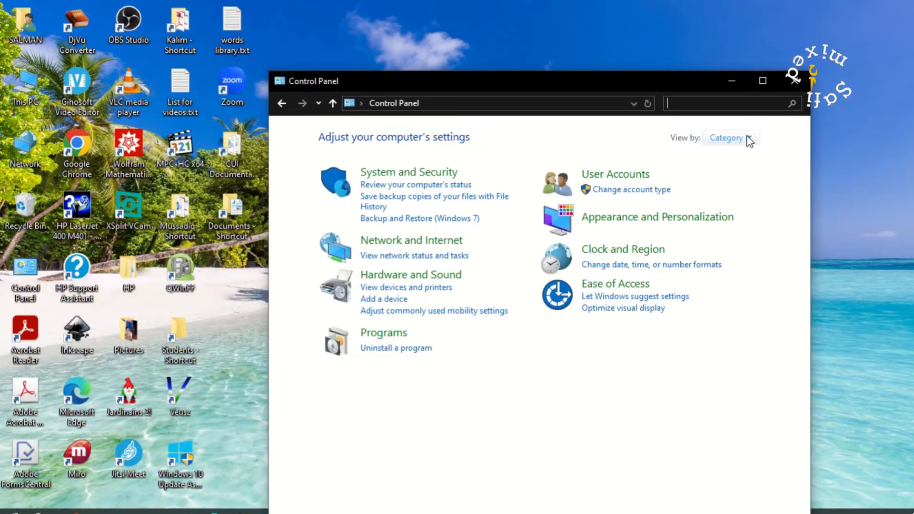
# - Switch Control Panel's view to Large icons, then Small icons, and close the window
pyautogui.click(731, 138)
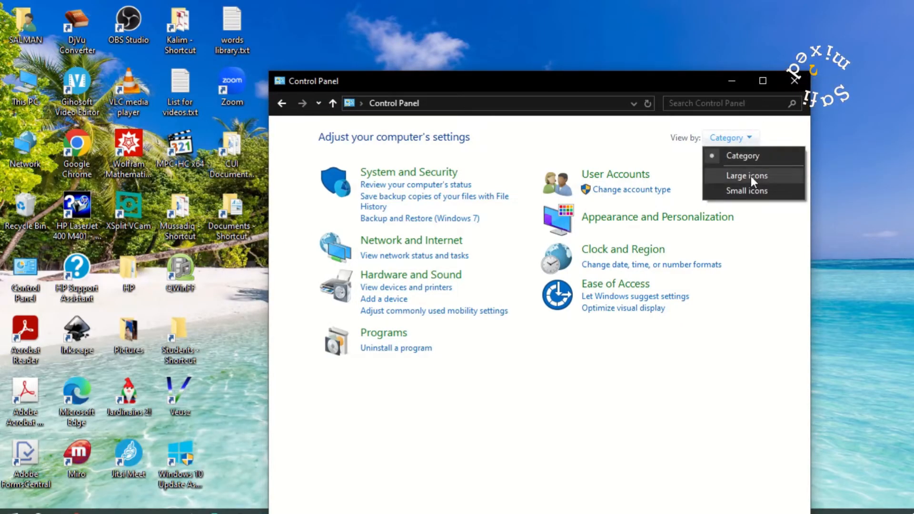
pyautogui.click(747, 175)
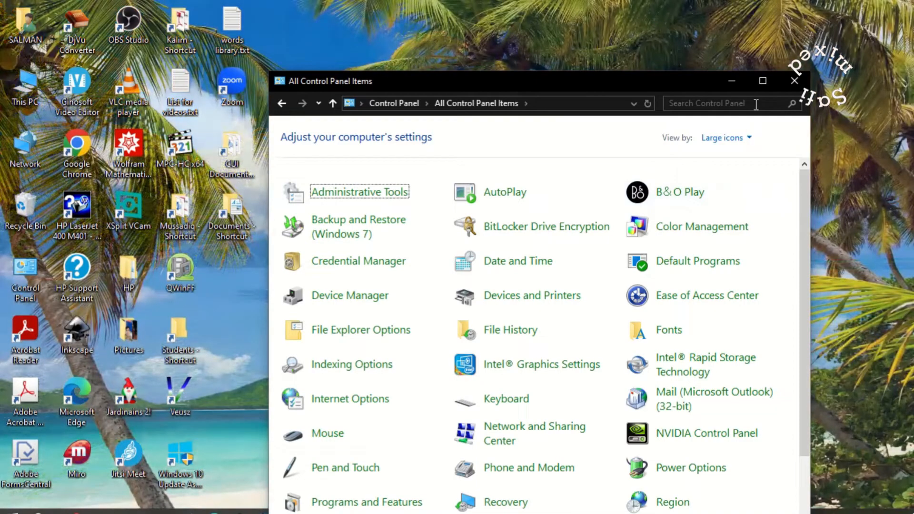
pyautogui.click(726, 138)
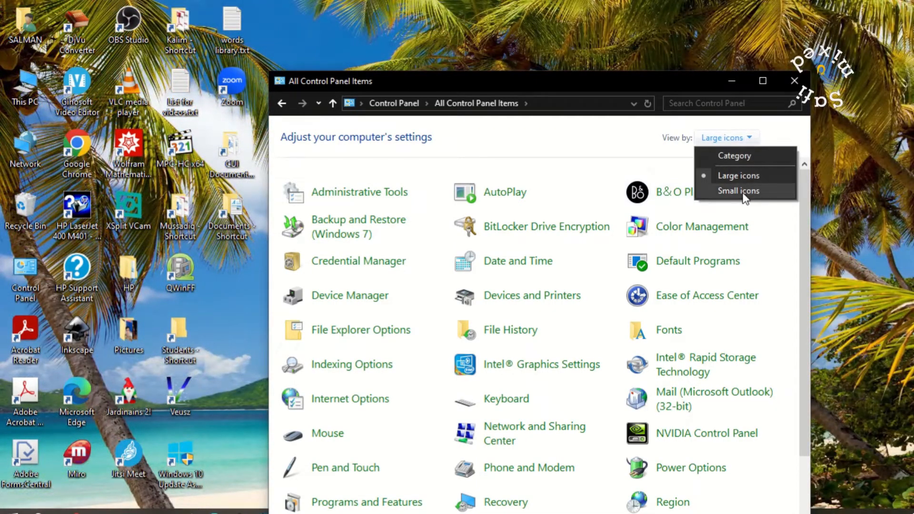
pyautogui.click(739, 191)
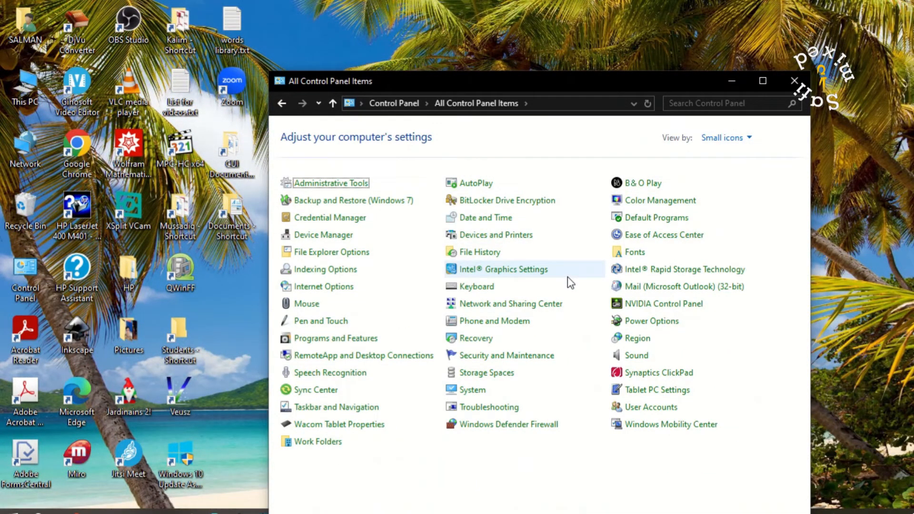
pyautogui.moveTo(793, 81)
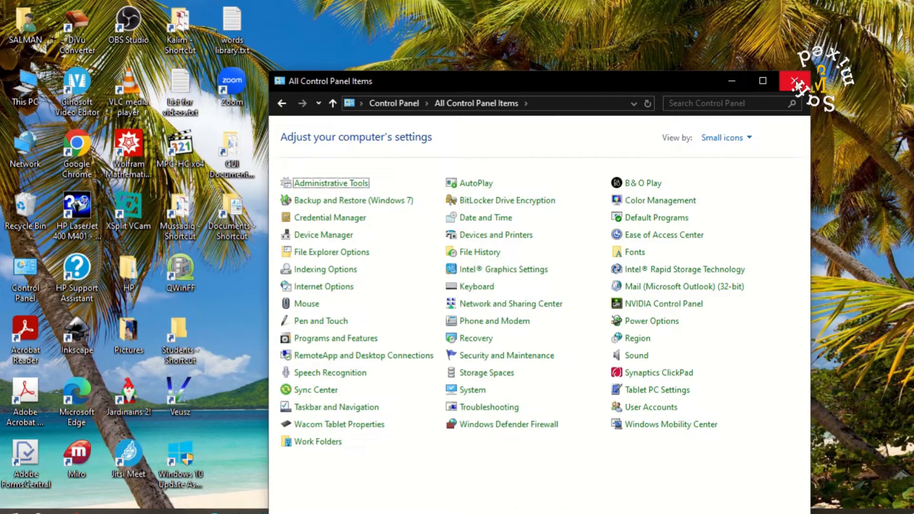
pyautogui.click(793, 81)
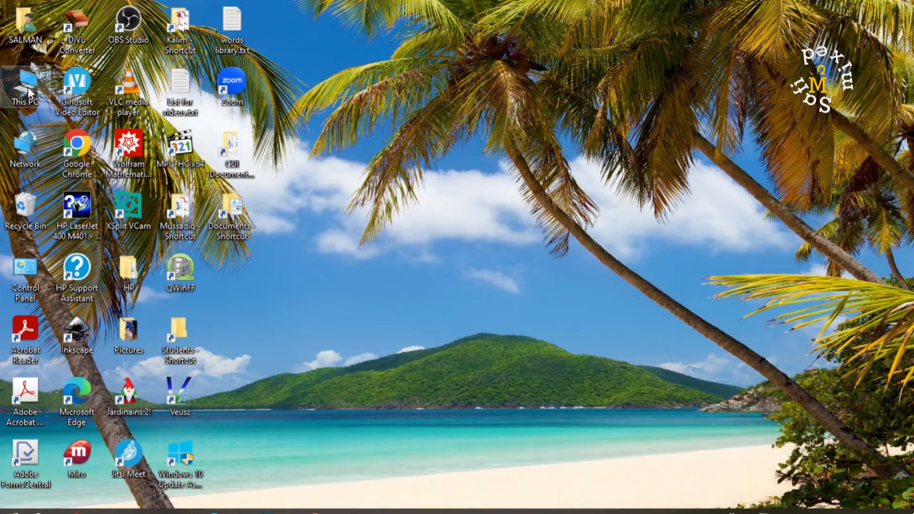
# - From This PC, type 'cont' in the address bar to reach Control Panel
pyautogui.doubleClick(26, 84)
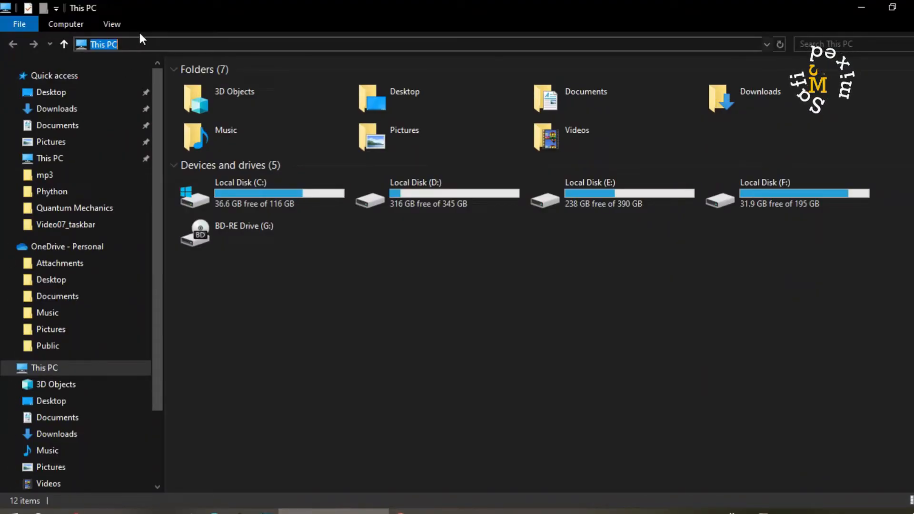
pyautogui.write('cont')
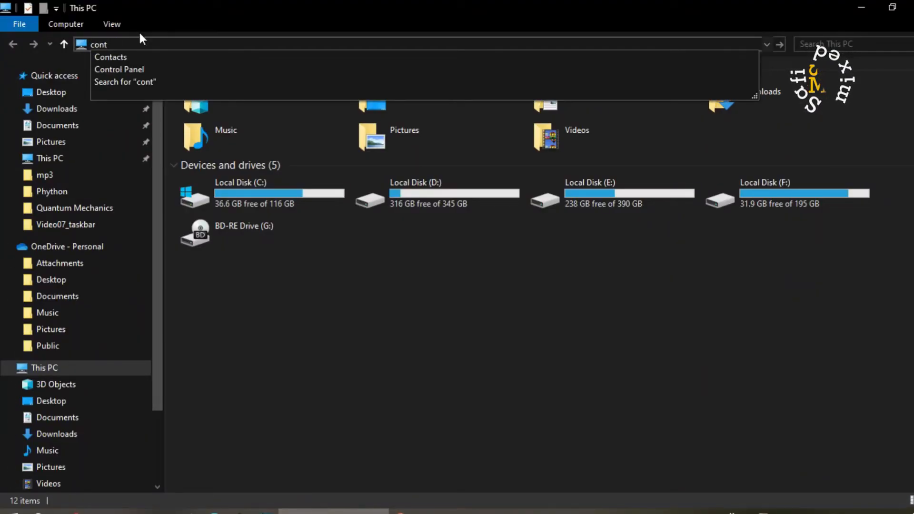
pyautogui.moveTo(134, 69)
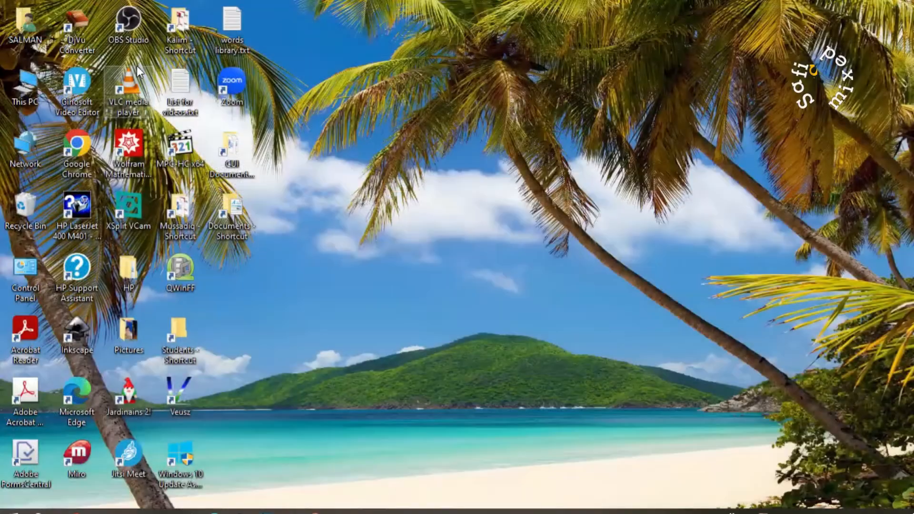
pyautogui.doubleClick(22, 271)
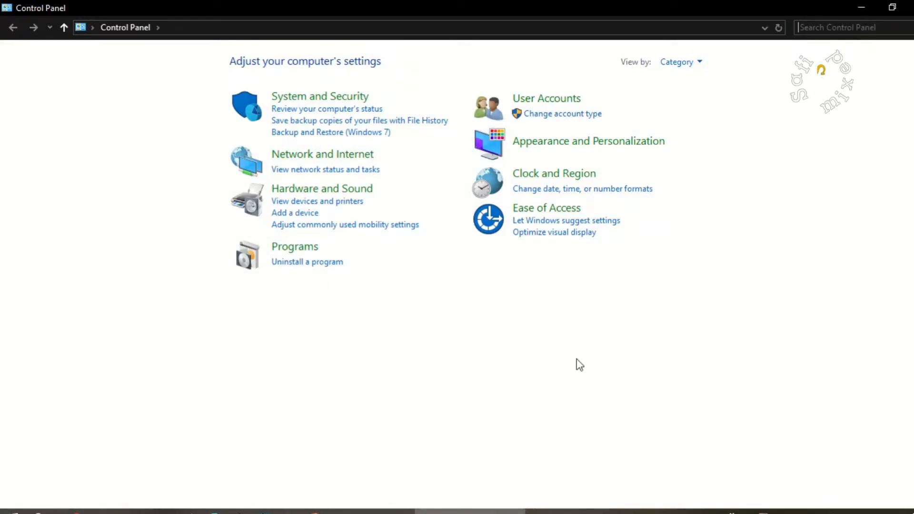
pyautogui.moveTo(699, 70)
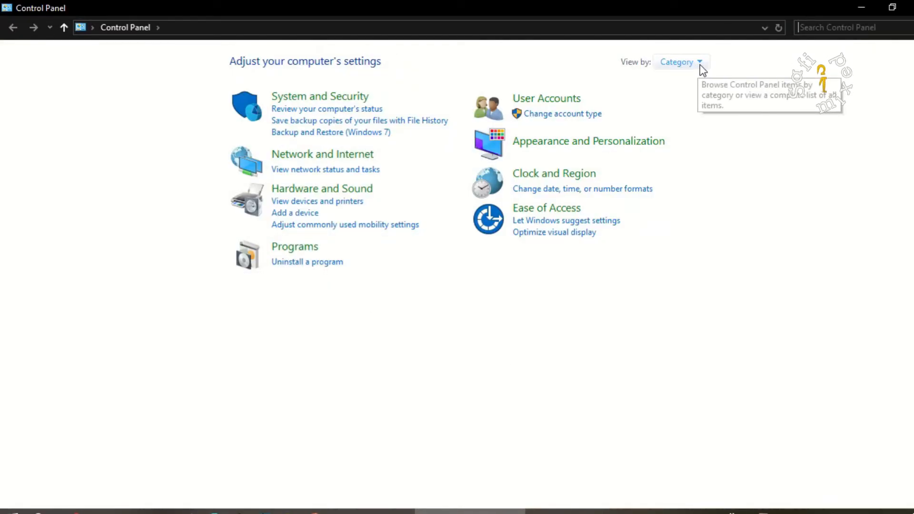
pyautogui.moveTo(889, 145)
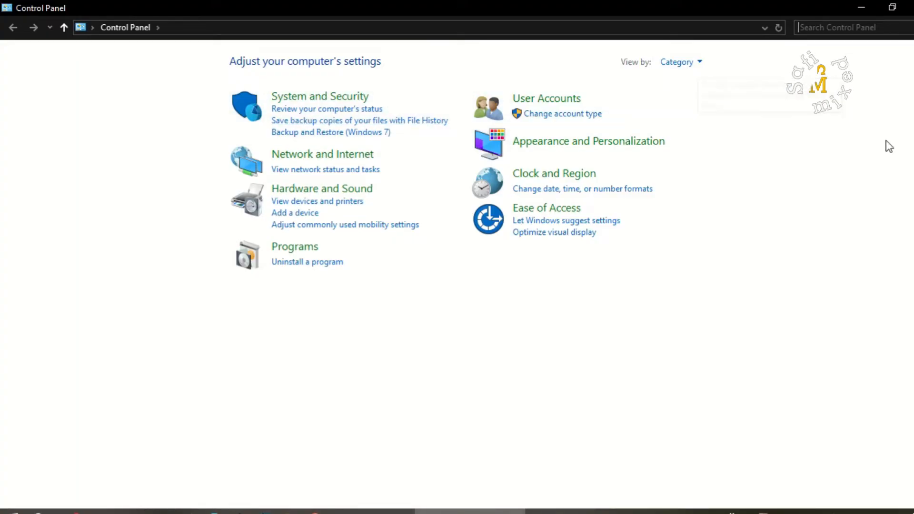
# - Close the Control Panel window with its top-right X button
pyautogui.click(841, 28)
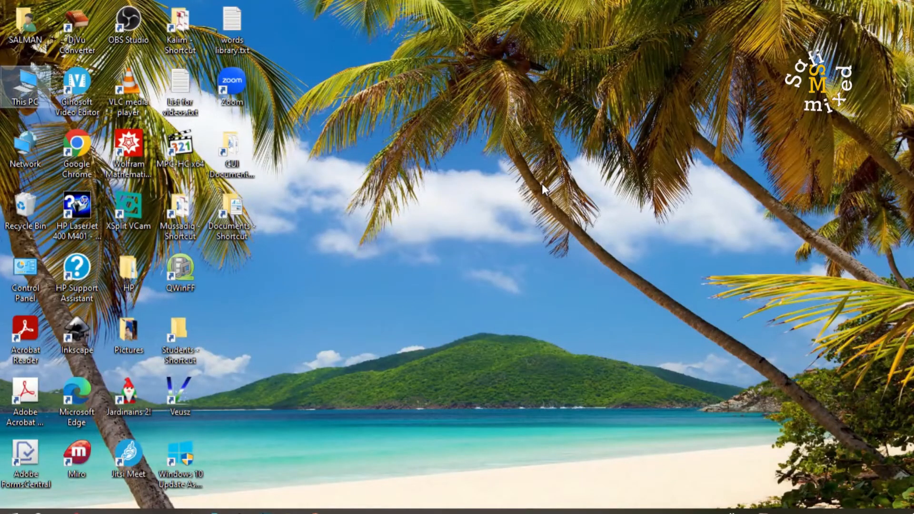
pyautogui.moveTo(486, 195)
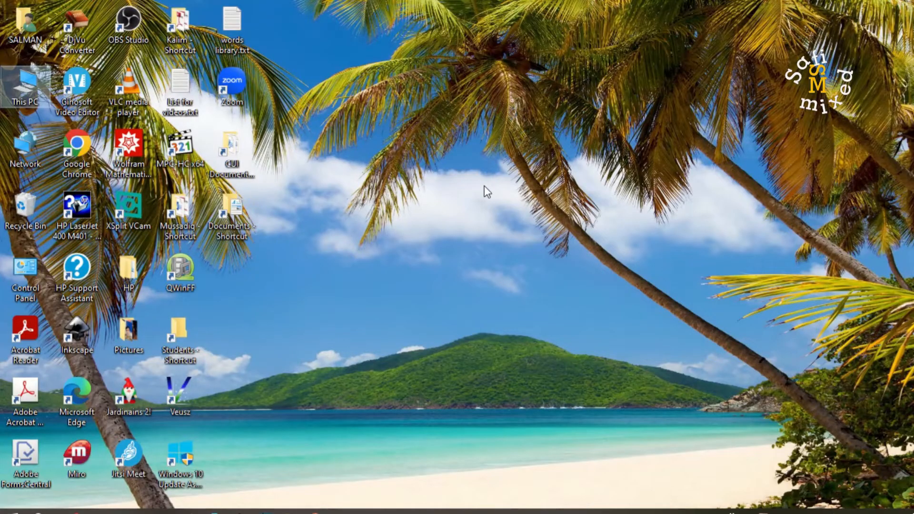
pyautogui.moveTo(30, 278)
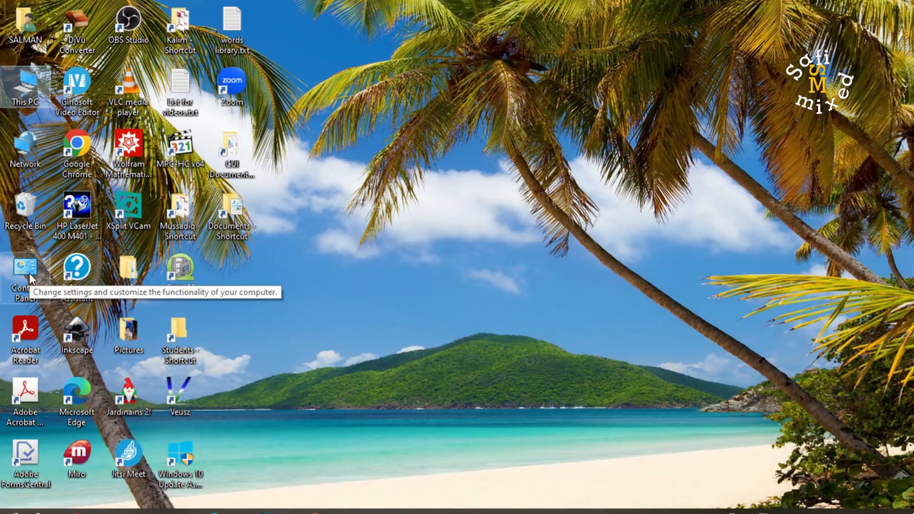
pyautogui.doubleClick(25, 278)
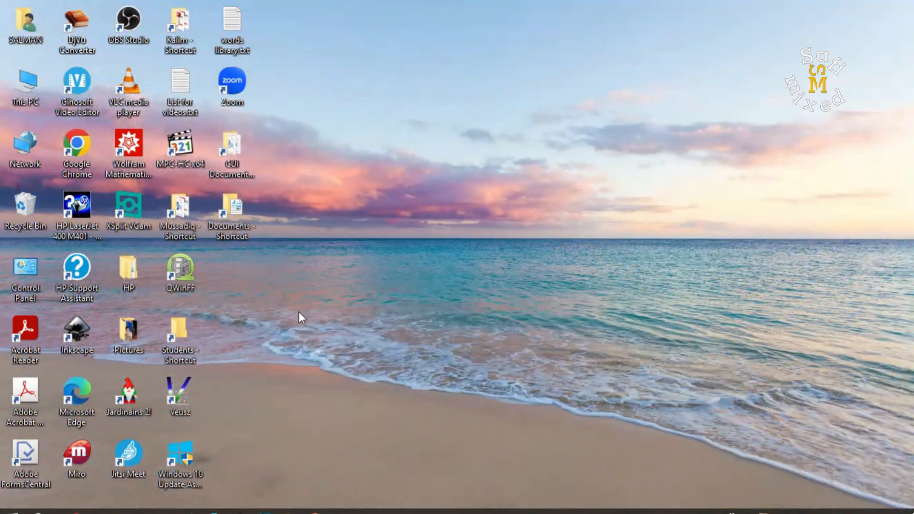
pyautogui.moveTo(373, 437)
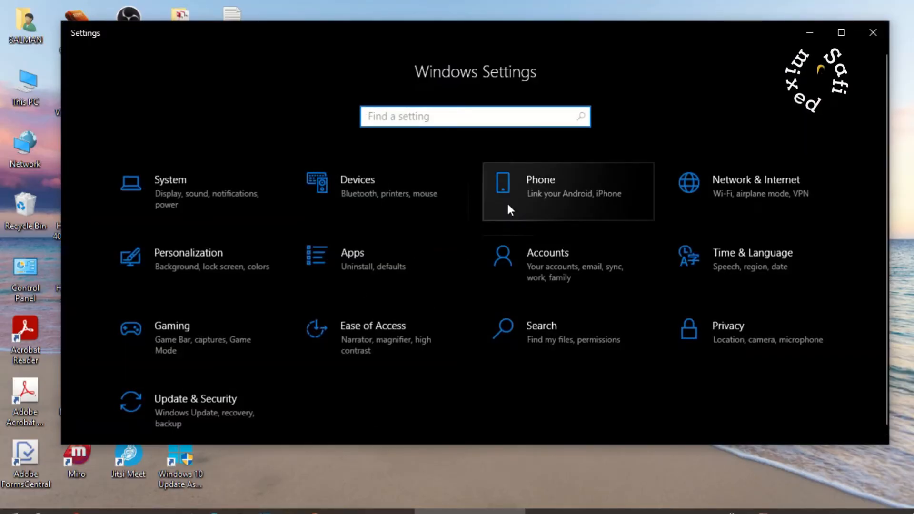
pyautogui.moveTo(191, 262)
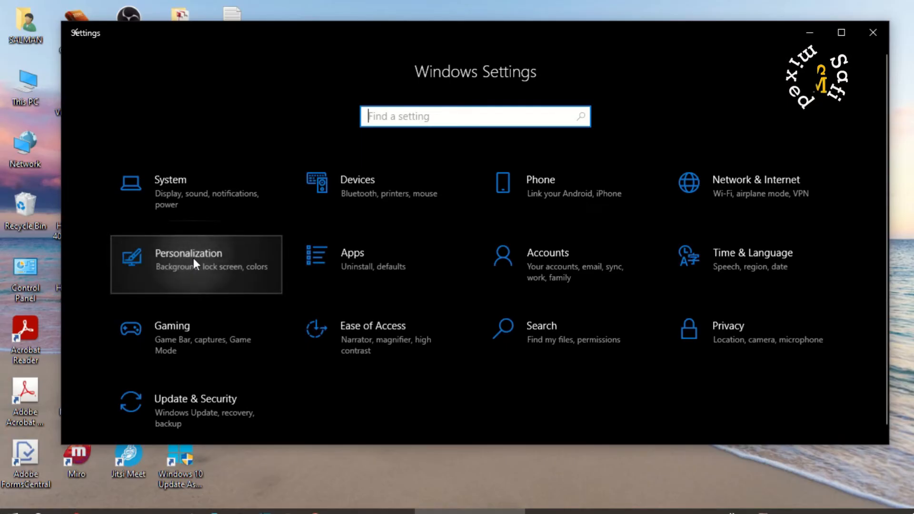
# - Open the Personalization tile to land on the Background page
pyautogui.click(196, 264)
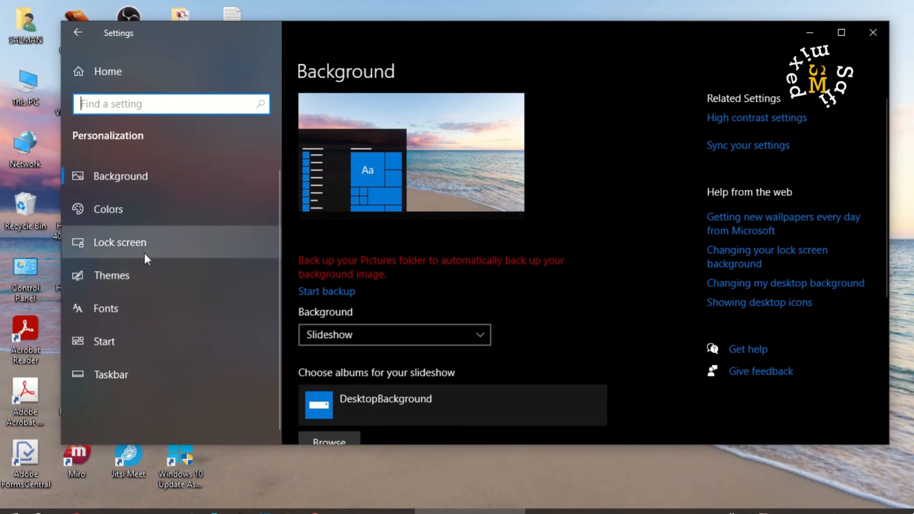
pyautogui.moveTo(113, 278)
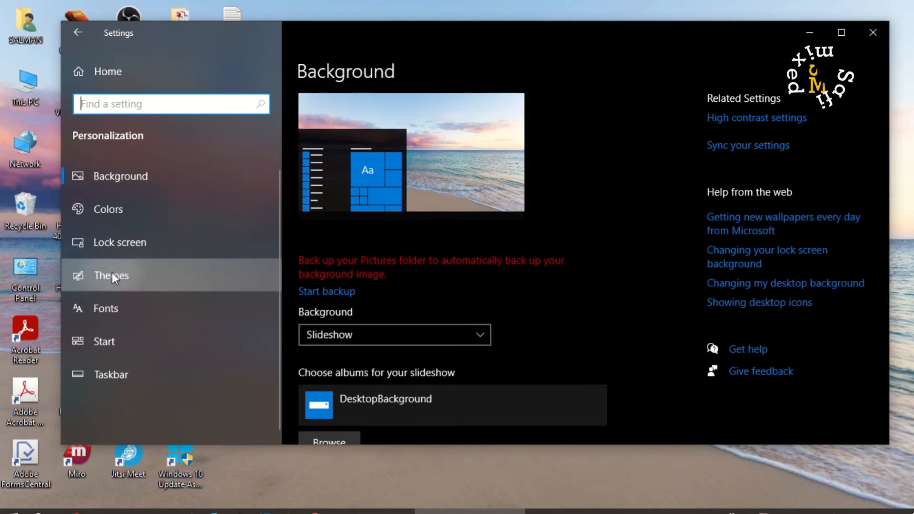
# - Go to Themes and open the Desktop icon settings link
pyautogui.click(112, 276)
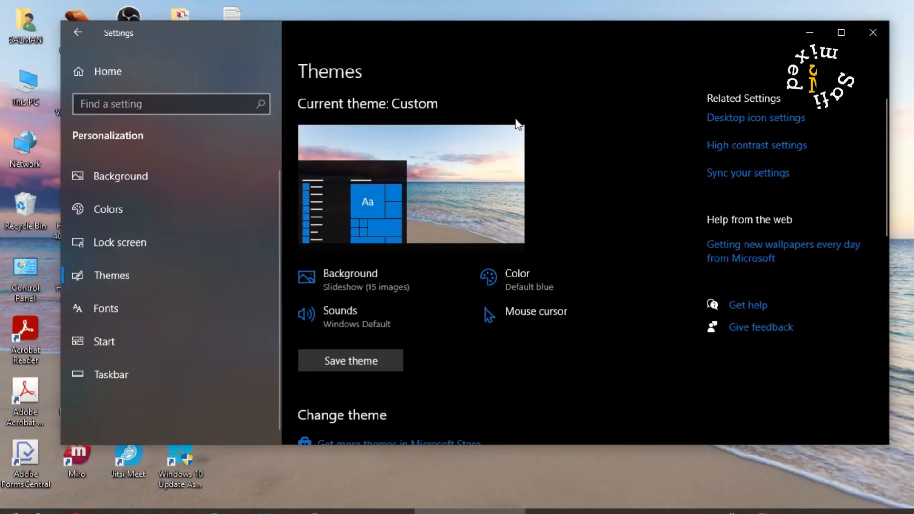
pyautogui.moveTo(756, 121)
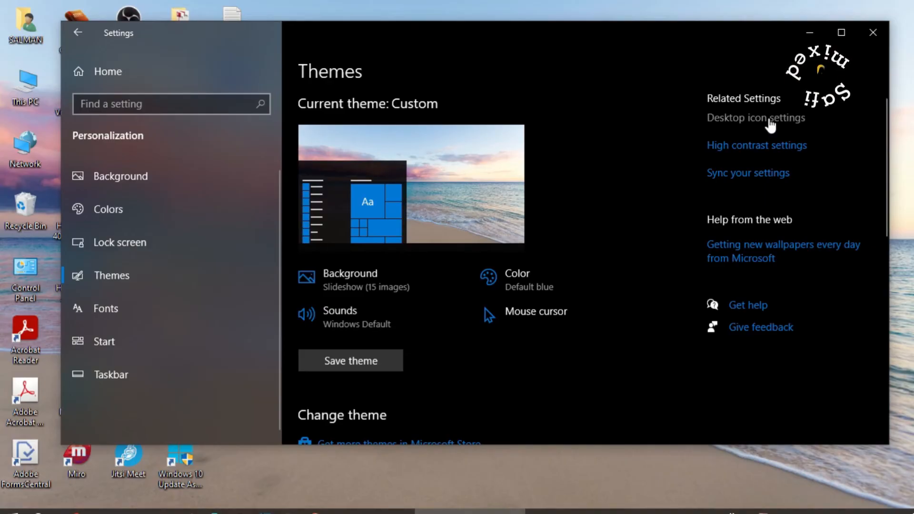
pyautogui.click(756, 118)
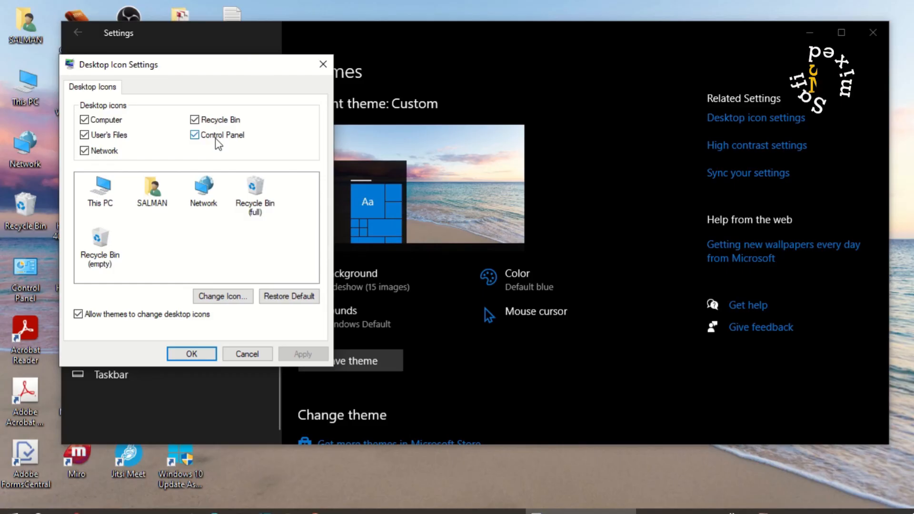
pyautogui.moveTo(227, 151)
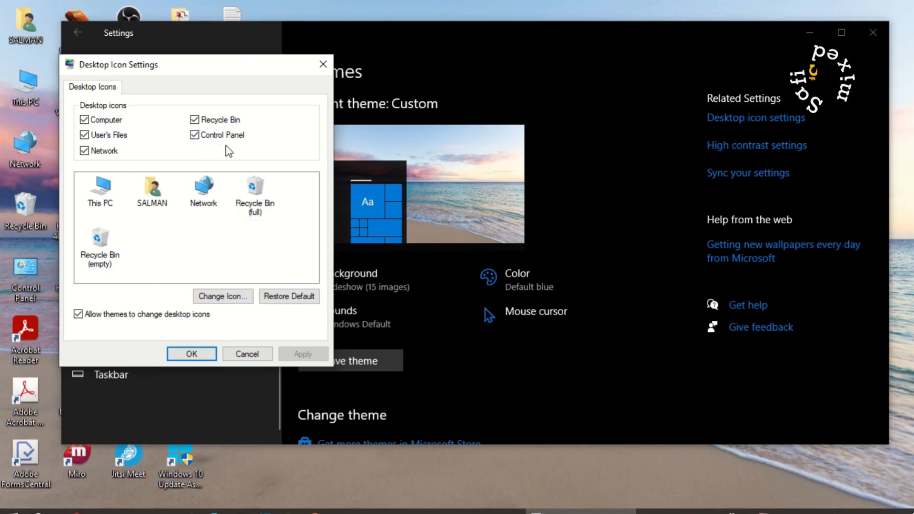
# - Keep Control Panel ticked and confirm Desktop Icon Settings with OK
pyautogui.click(191, 354)
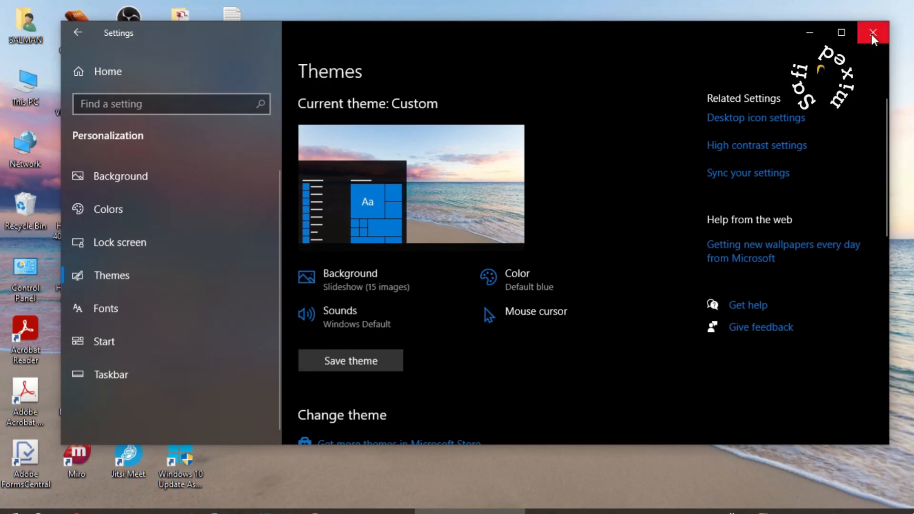
pyautogui.moveTo(874, 34)
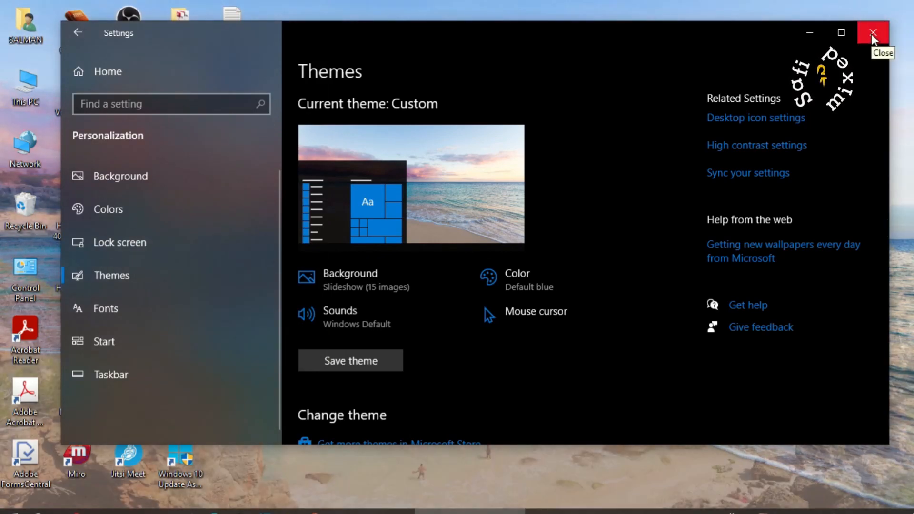